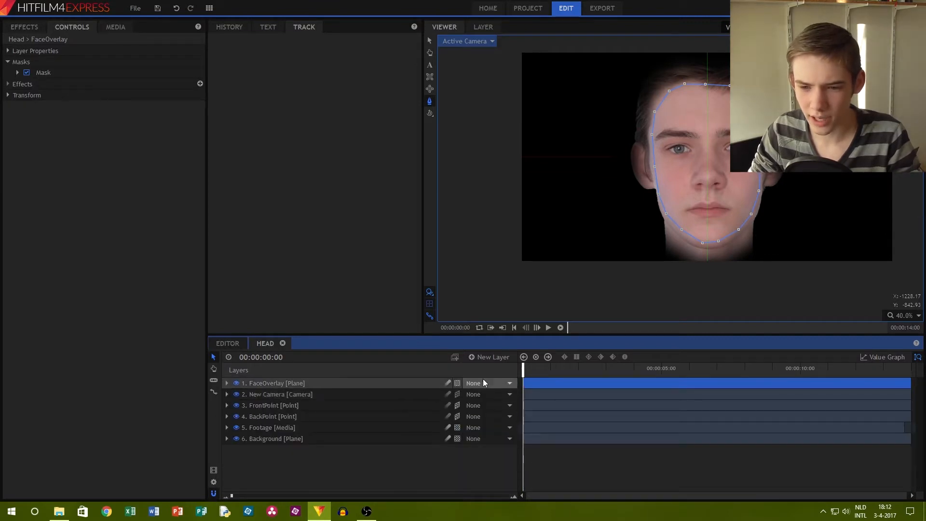
- Start a new project with Composite Shot 1 at 1920×1080, 30 fps
left_click(275, 383)
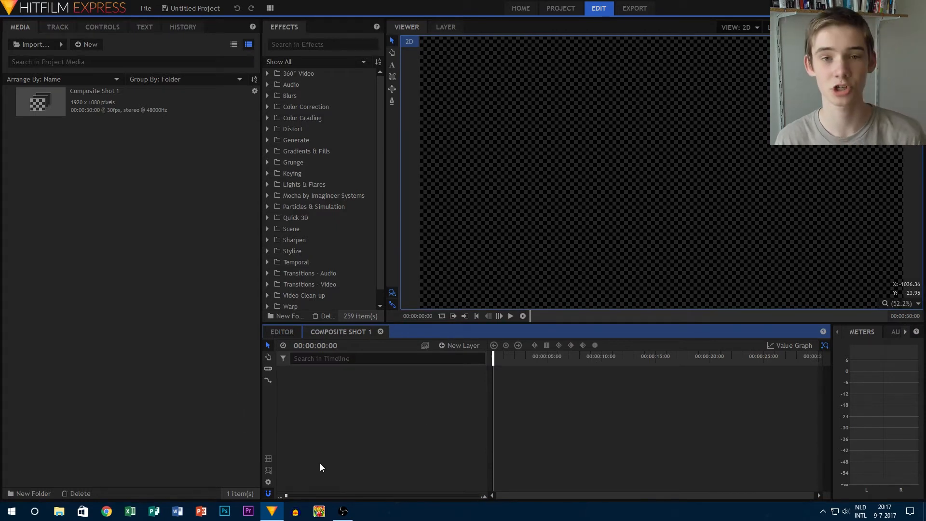
mouse_move(152, 281)
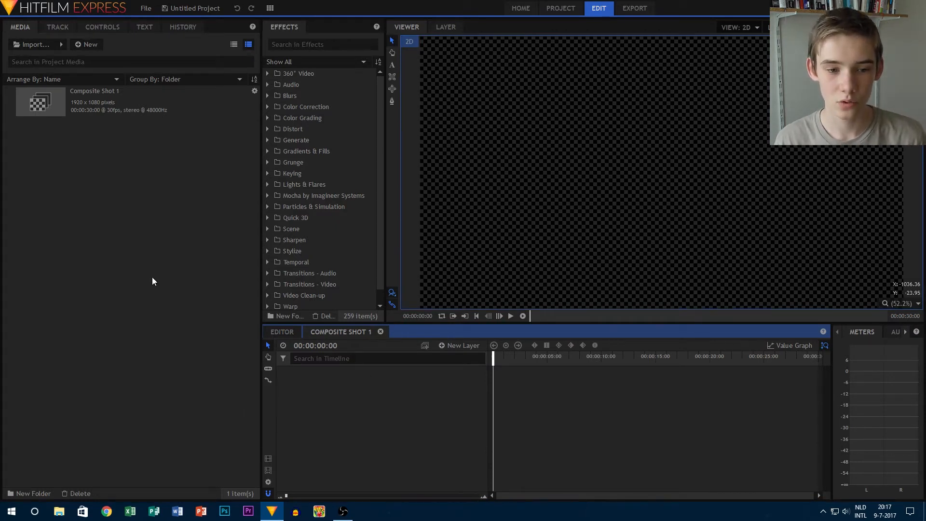
right_click(154, 281)
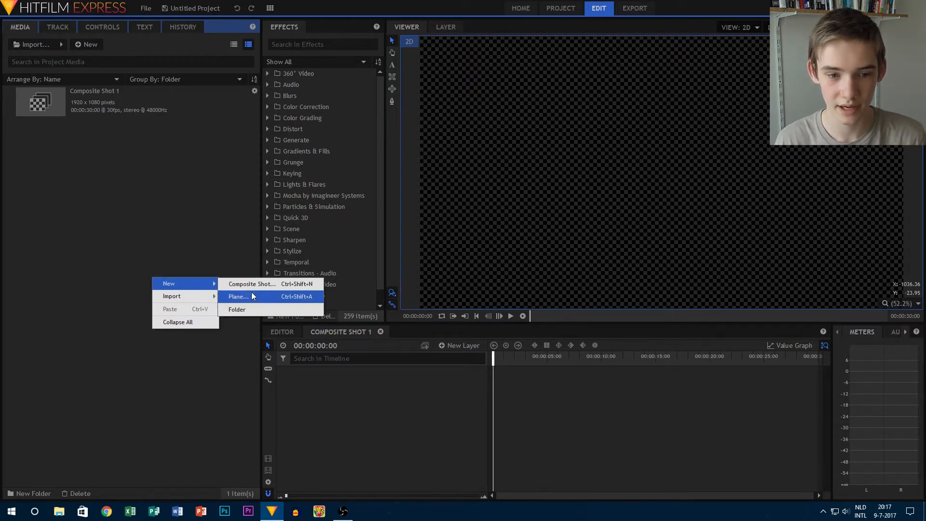
mouse_move(298, 386)
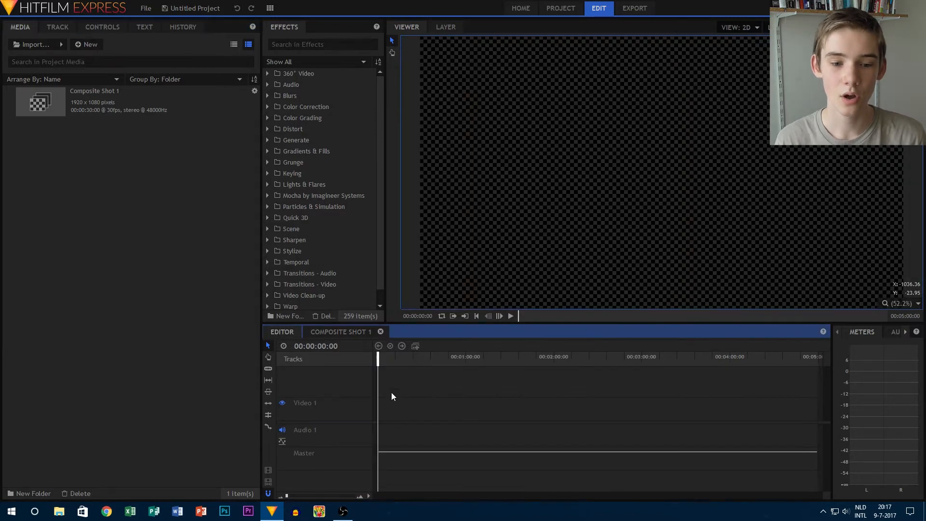
mouse_move(339, 331)
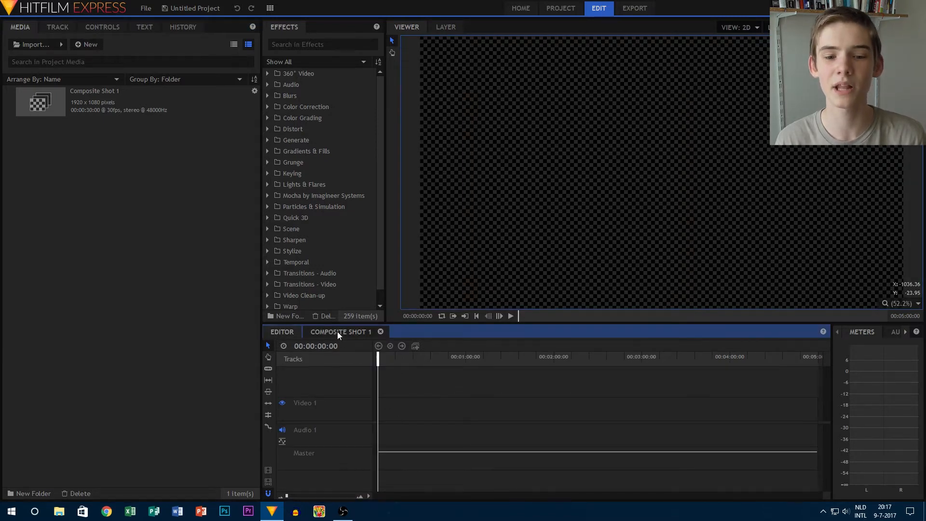
left_click(342, 331)
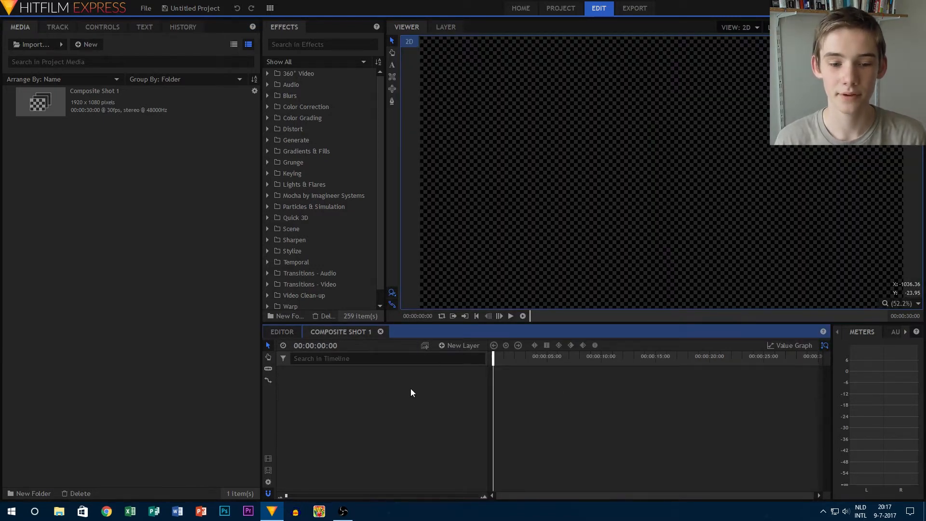
mouse_move(407, 396)
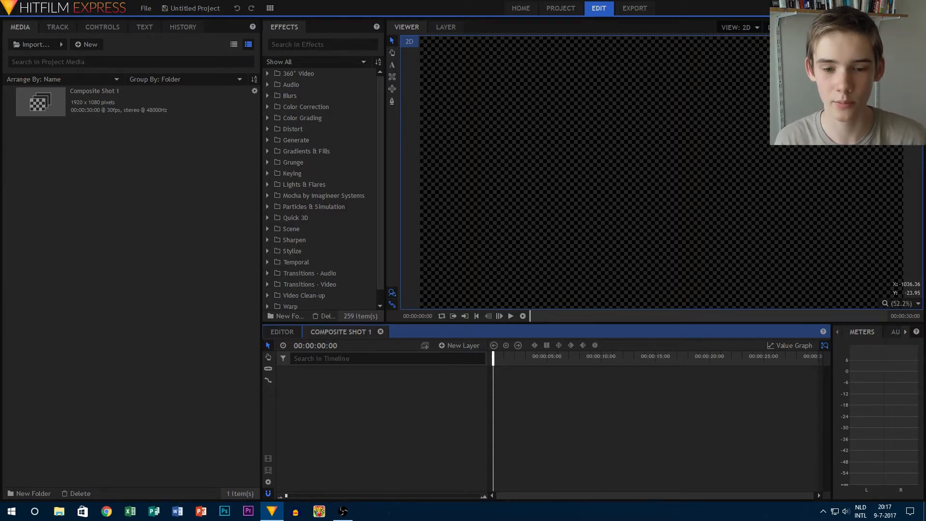
- Add a new Plane layer sized to the 1920×1080 timeline
left_click(462, 345)
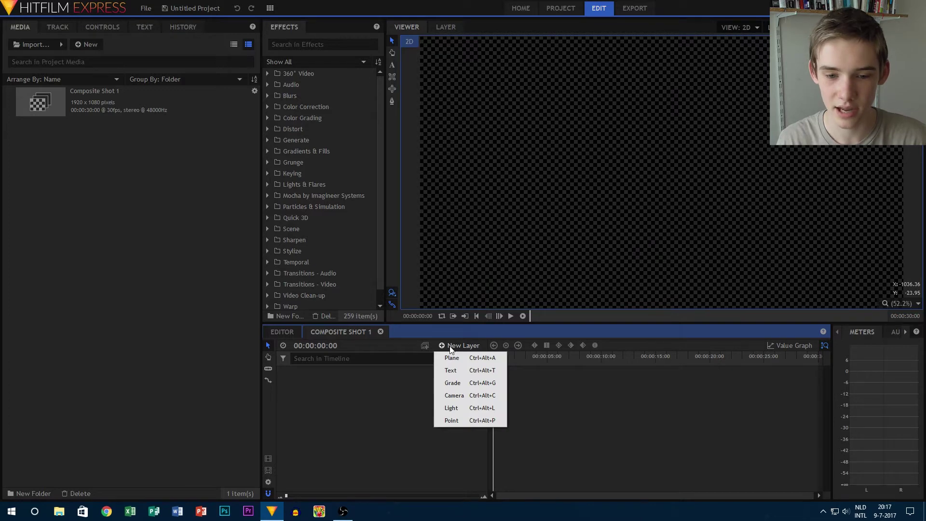
mouse_move(452, 357)
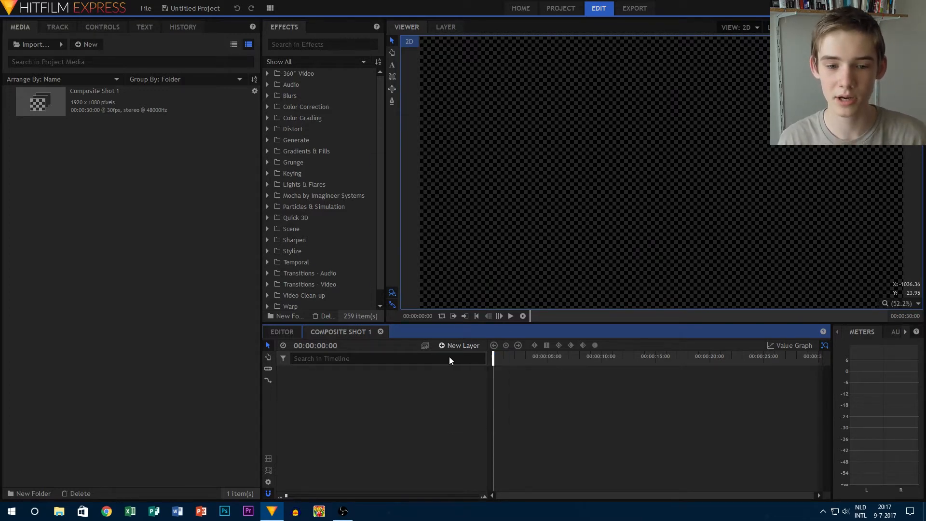
left_click(462, 345)
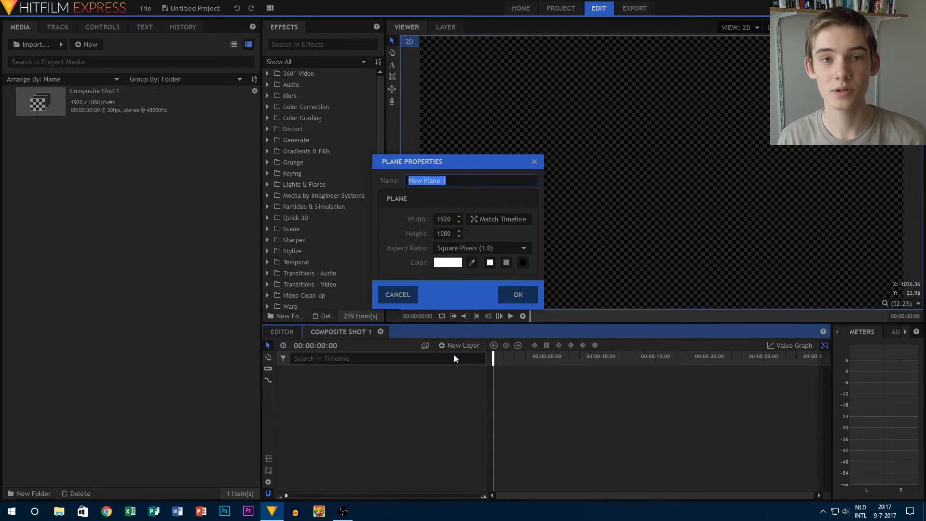
mouse_move(436, 192)
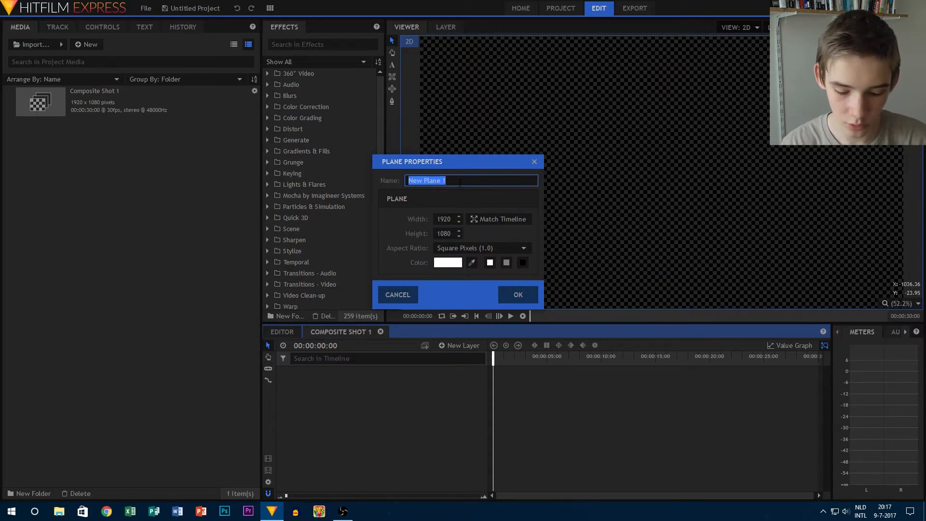
type("Plane")
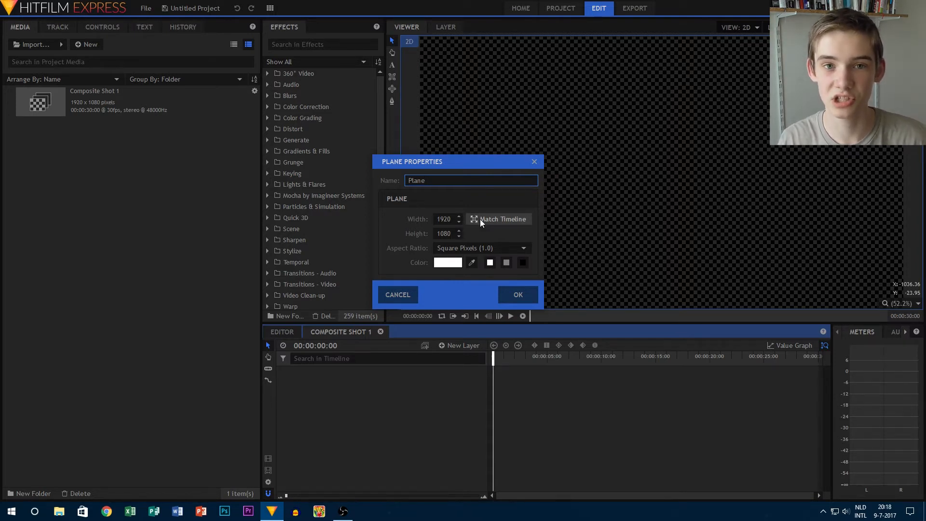
left_click(471, 181)
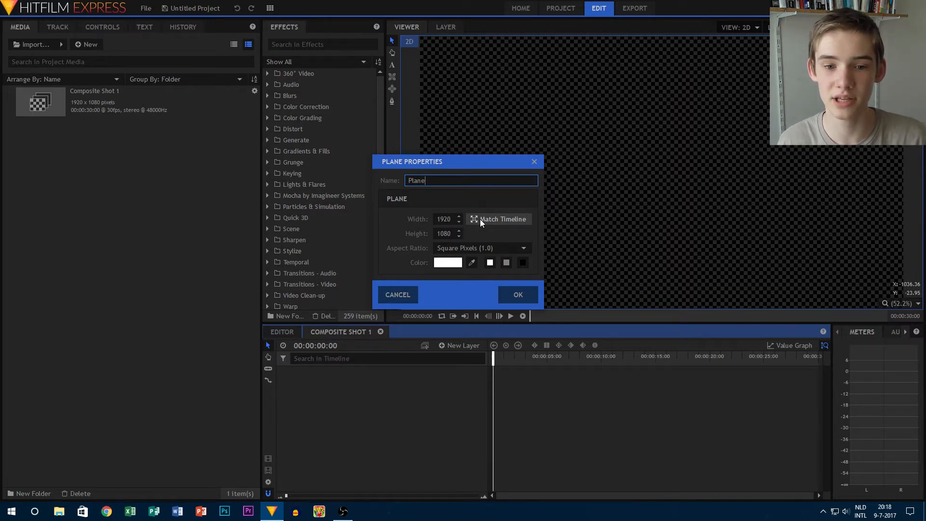
- Keep square pixels and make the plane colour black
left_click(522, 248)
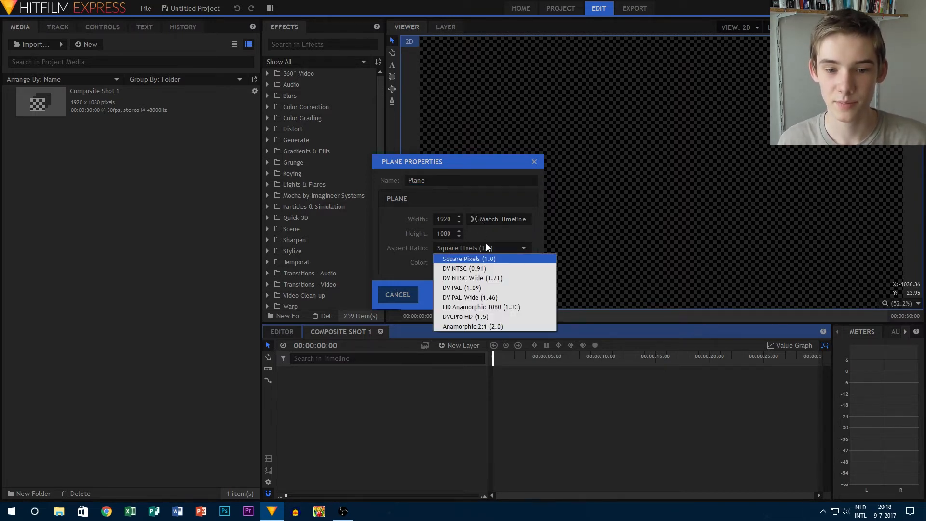
mouse_move(485, 262)
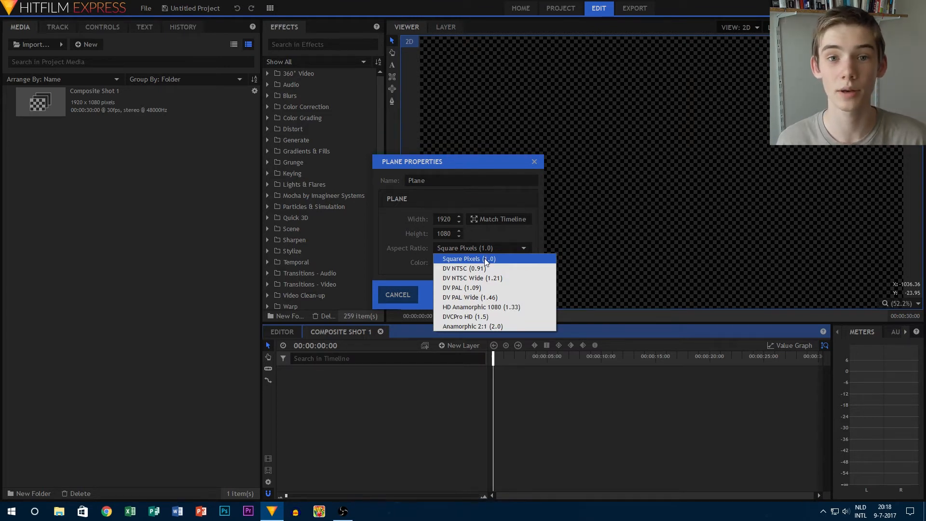
left_click(461, 258)
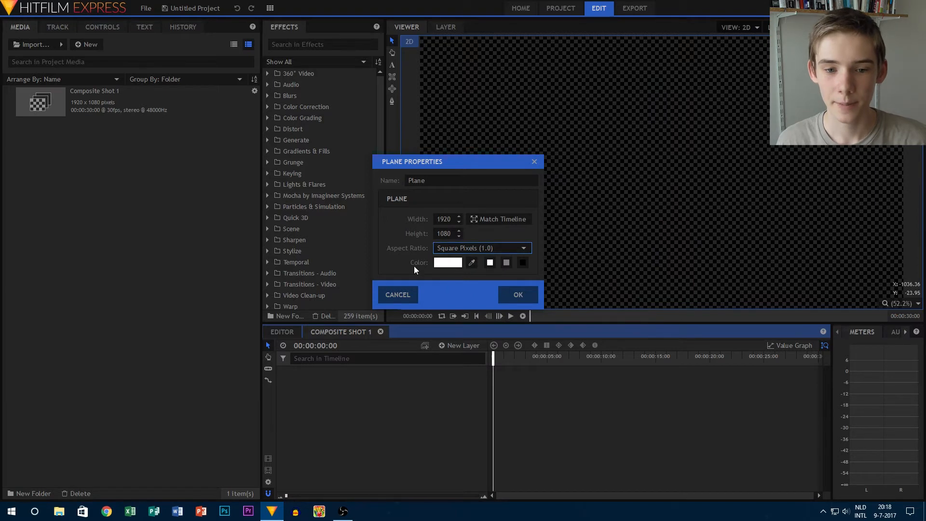
mouse_move(447, 266)
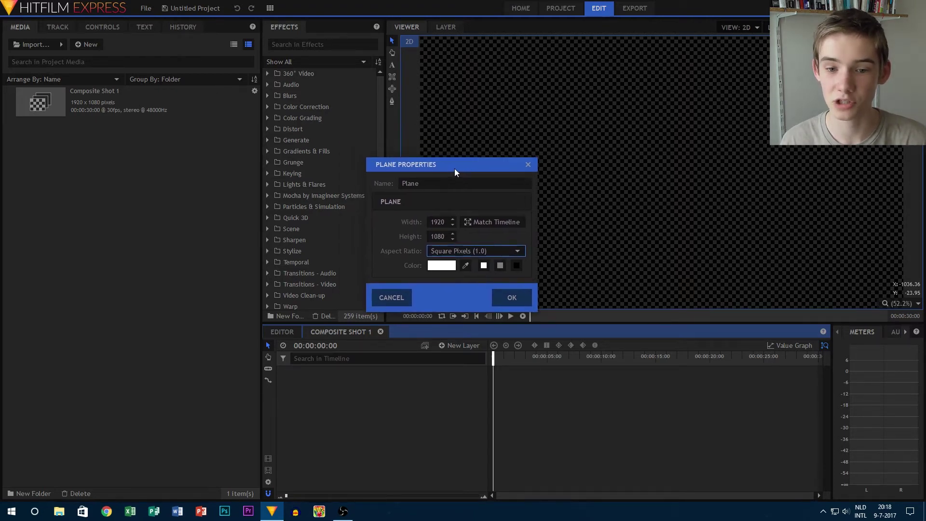
mouse_move(517, 273)
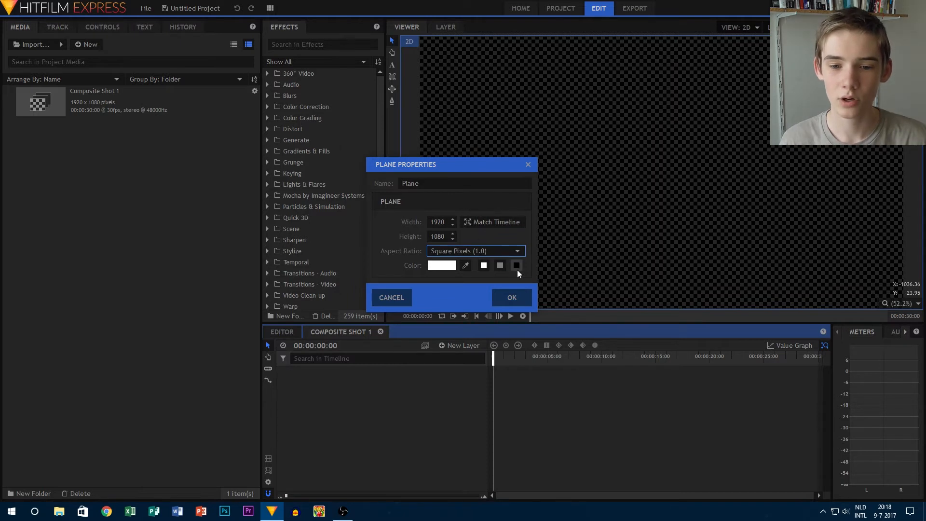
left_click(517, 265)
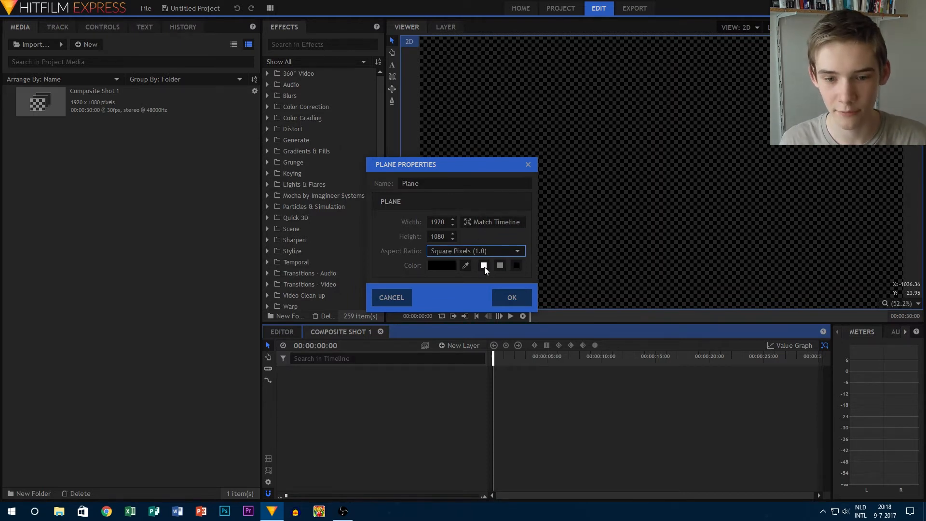
mouse_move(444, 271)
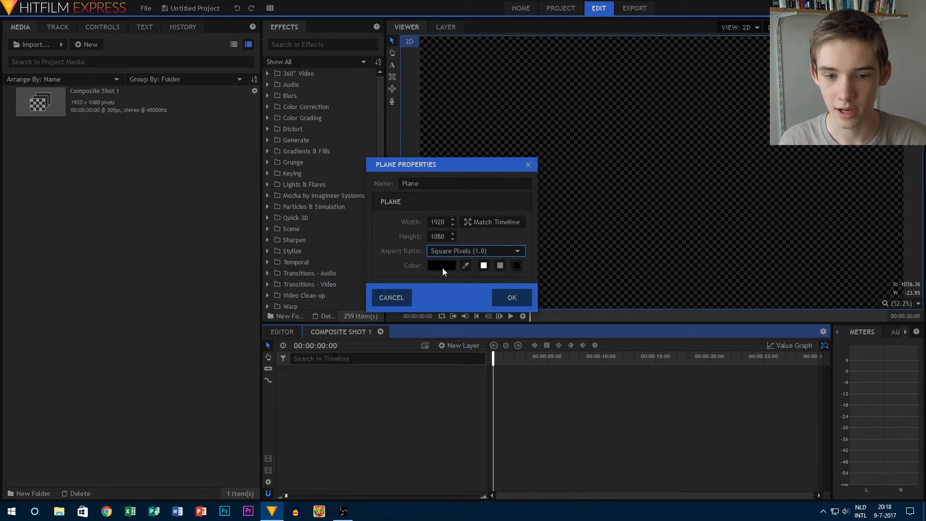
left_click(441, 265)
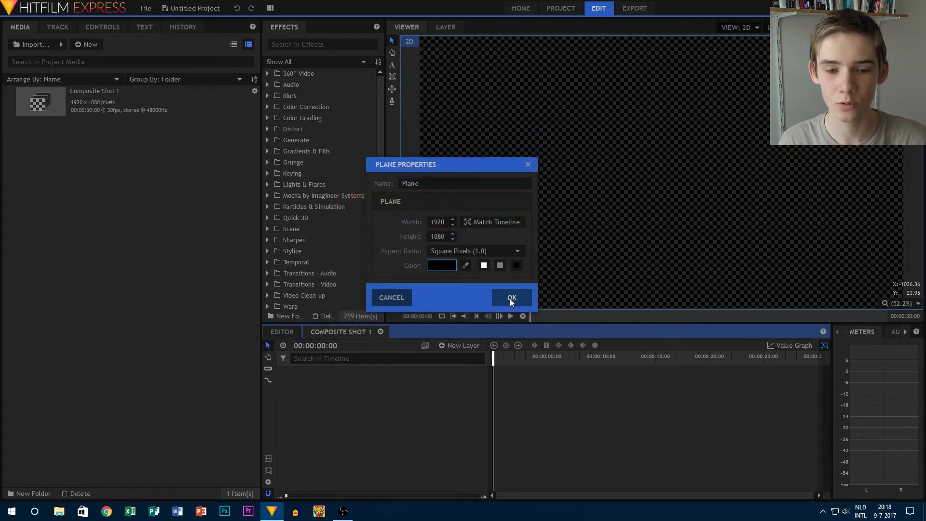
- Confirm the Plane Properties to create the black plane layer
left_click(511, 297)
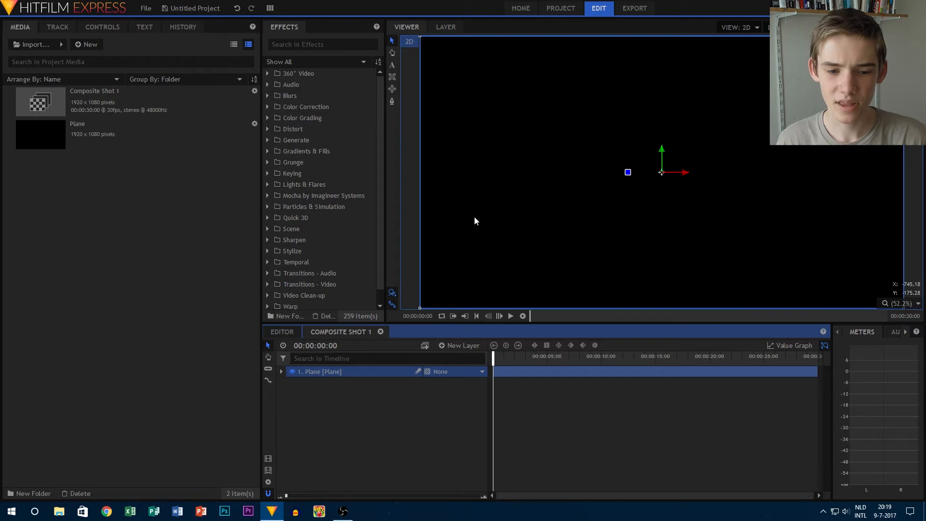
mouse_move(362, 396)
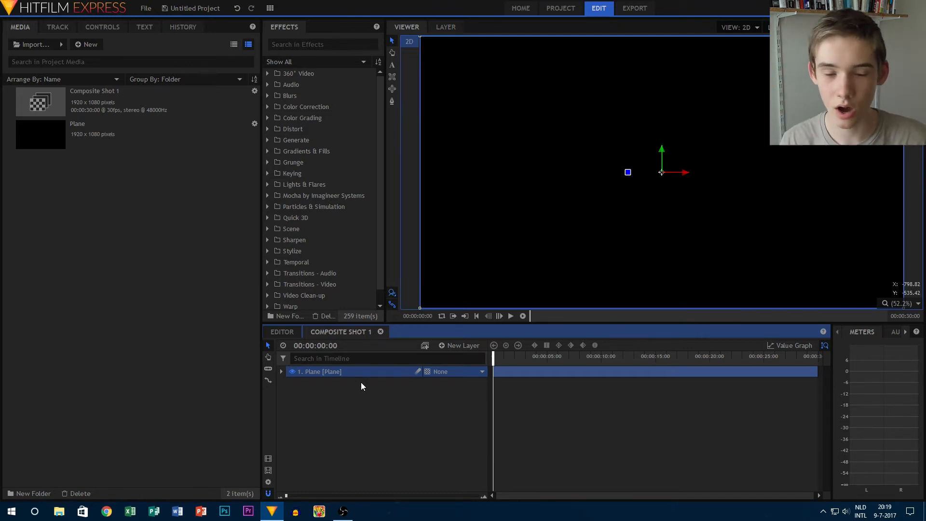
- Find Light Flares in the Effects search ('light') and apply it to the Plane
left_click(322, 44)
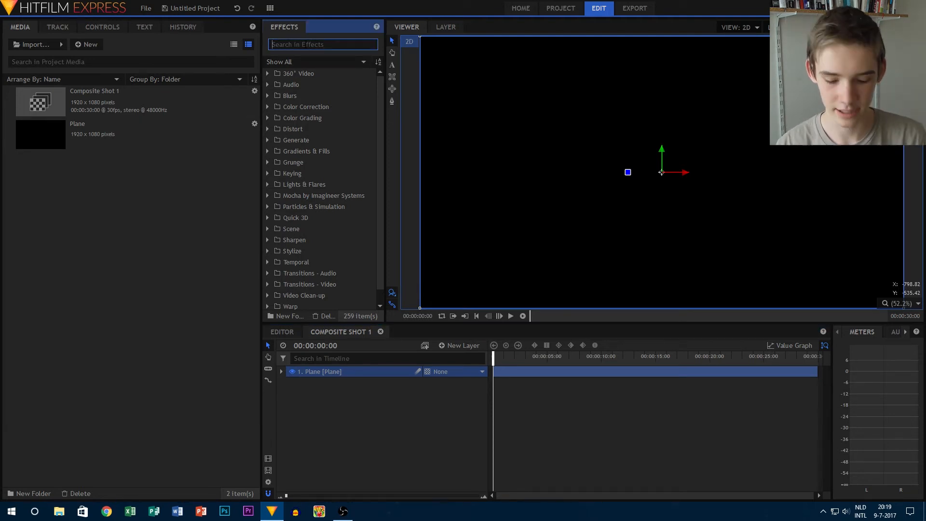
type("ligh")
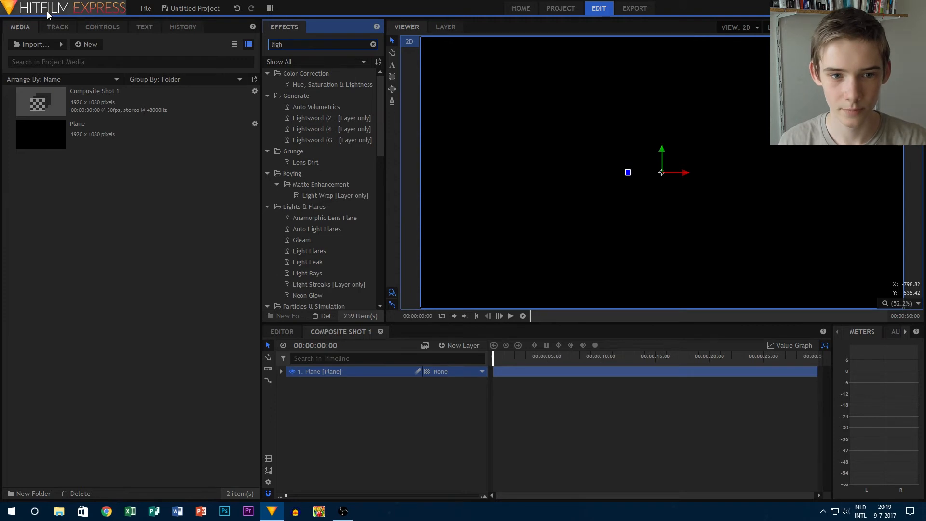
type("t")
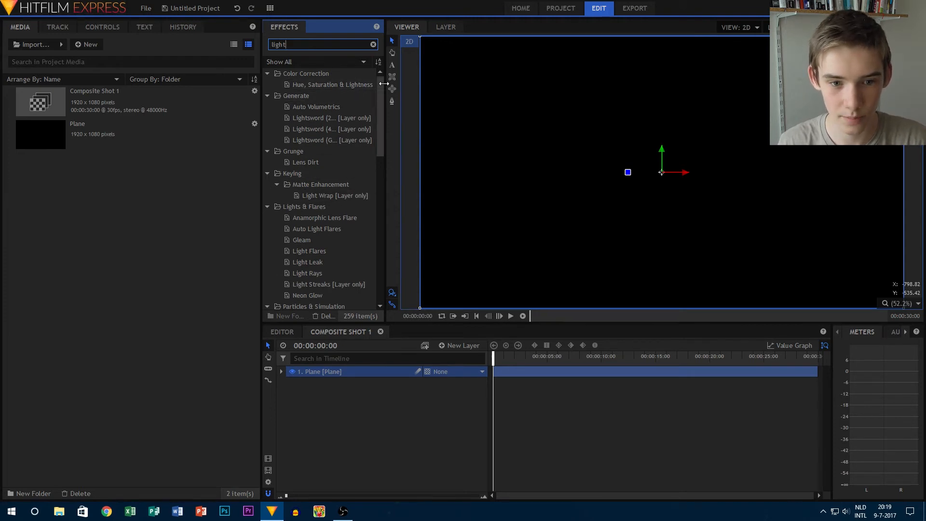
left_click(309, 251)
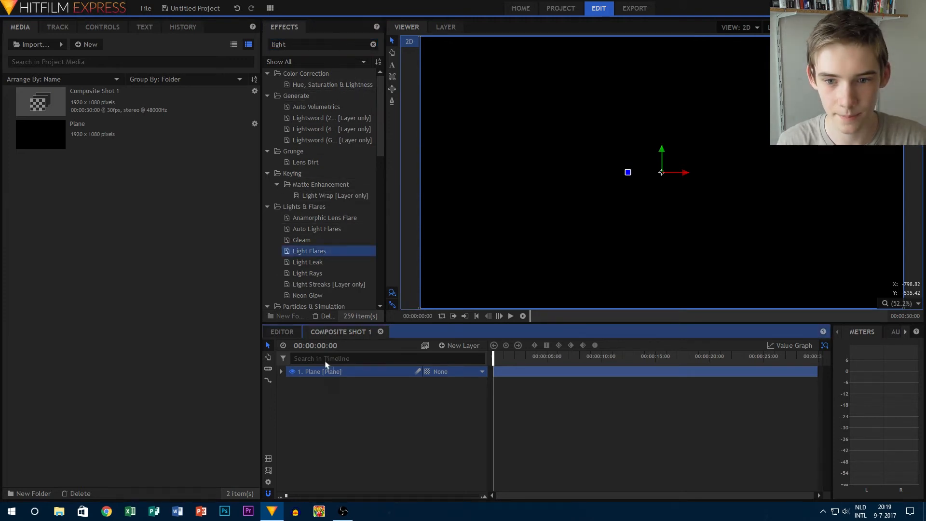
double_click(309, 251)
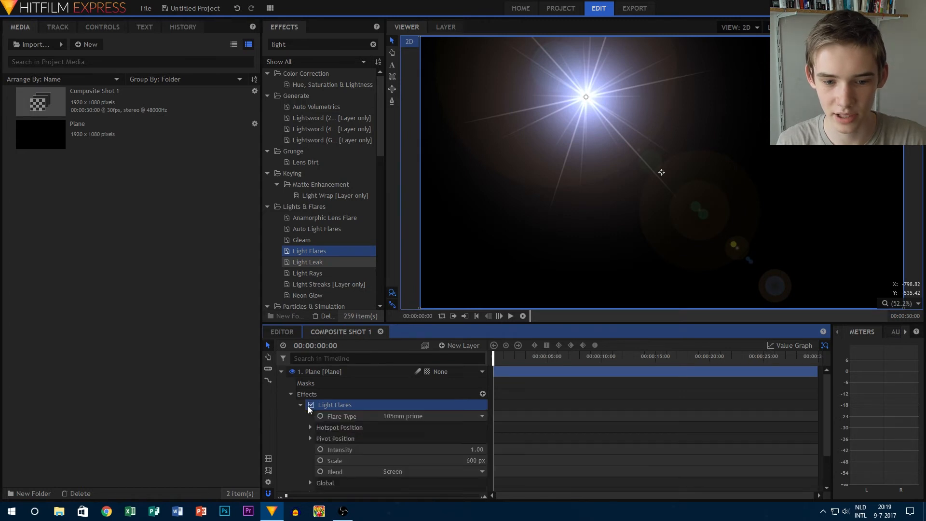
- Set the Light Flares Flare Type to Diffraction streaks
left_click(481, 416)
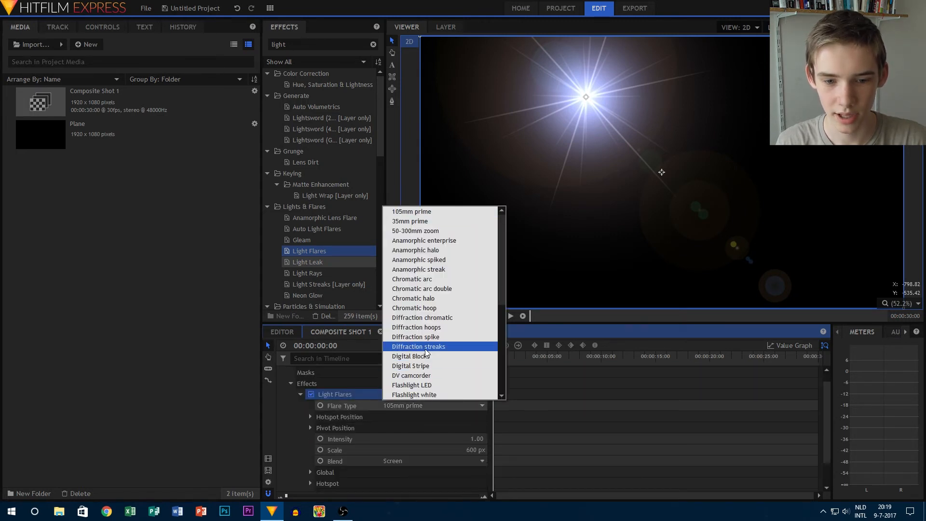
left_click(418, 346)
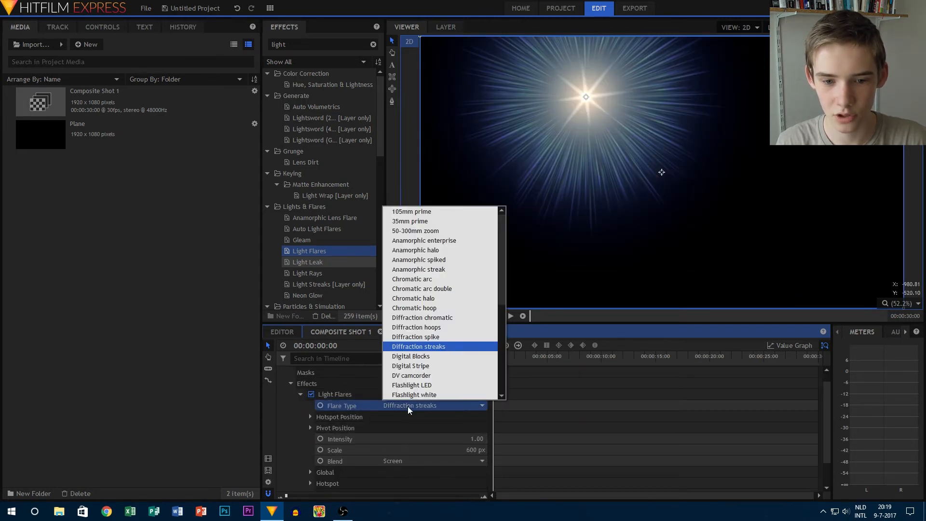
left_click(411, 376)
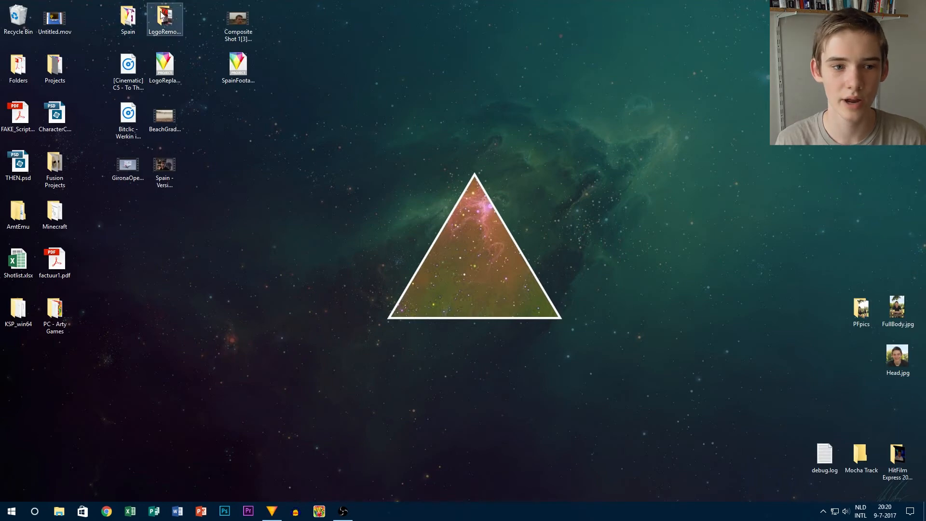
- Restore HitFilm with Newipad.mp4 imported and placed below the Plane layer
double_click(164, 18)
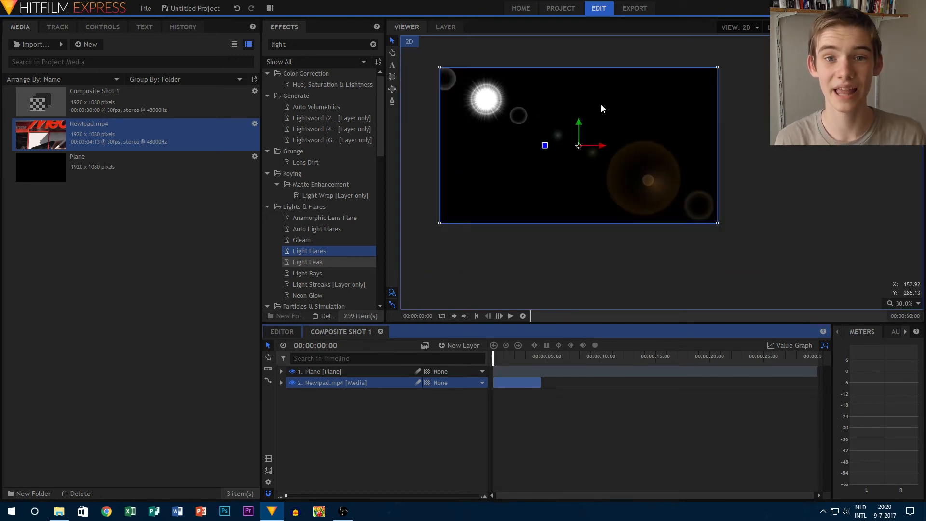
mouse_move(729, 242)
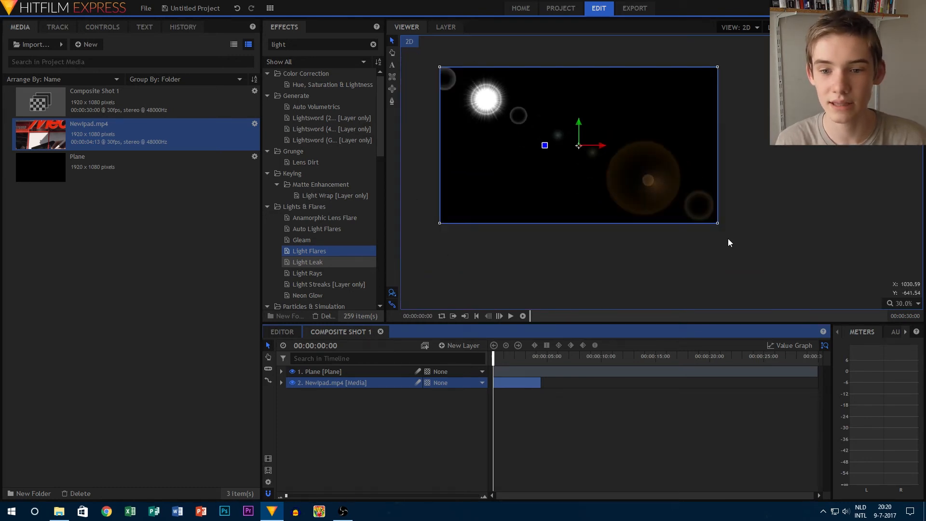
mouse_move(676, 262)
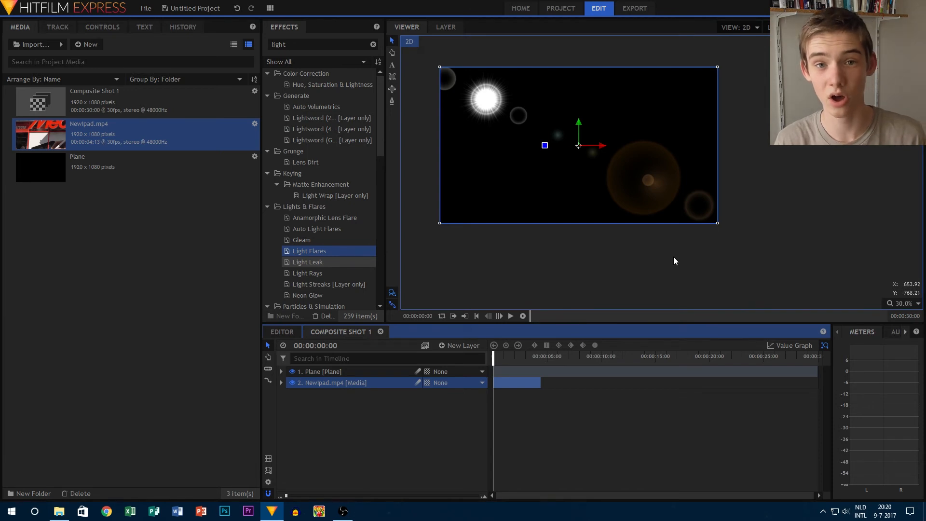
mouse_move(373, 374)
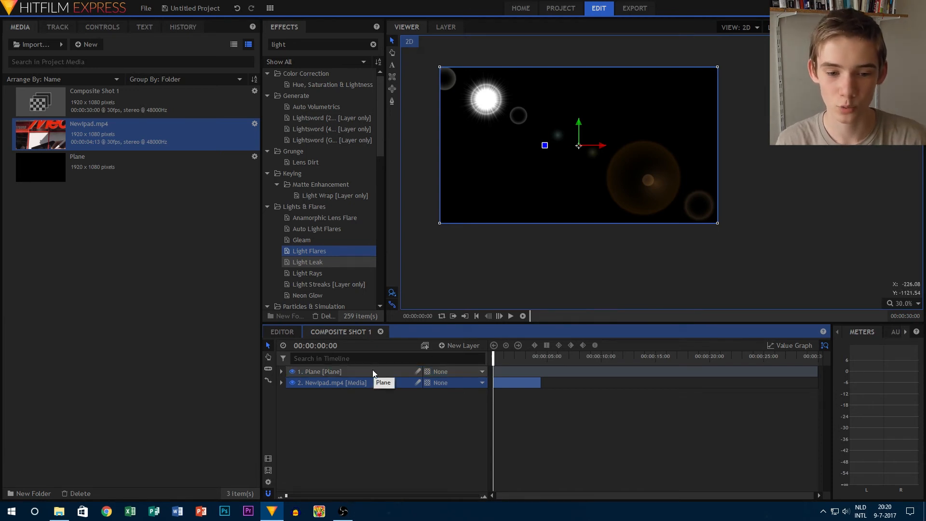
- Set the Plane layer's blend mode to Screen so the flare glows over Newipad.mp4
right_click(318, 370)
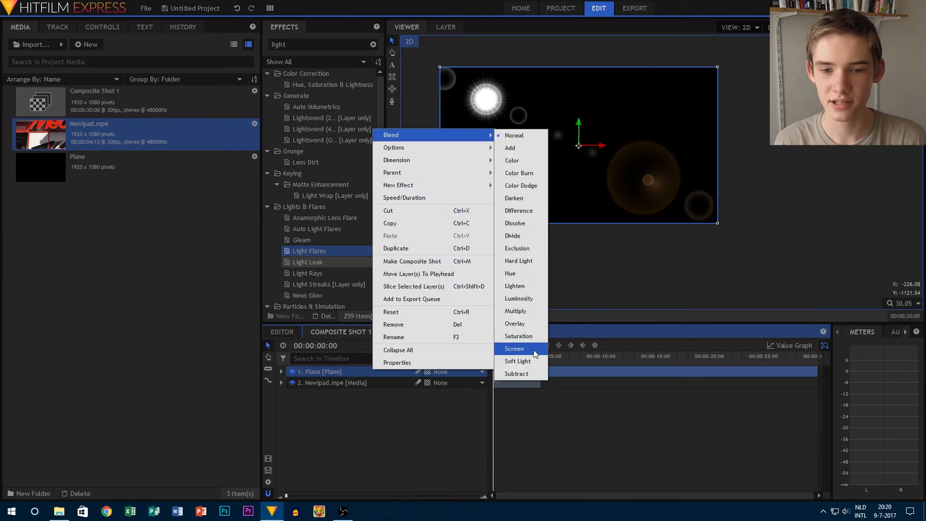
left_click(514, 349)
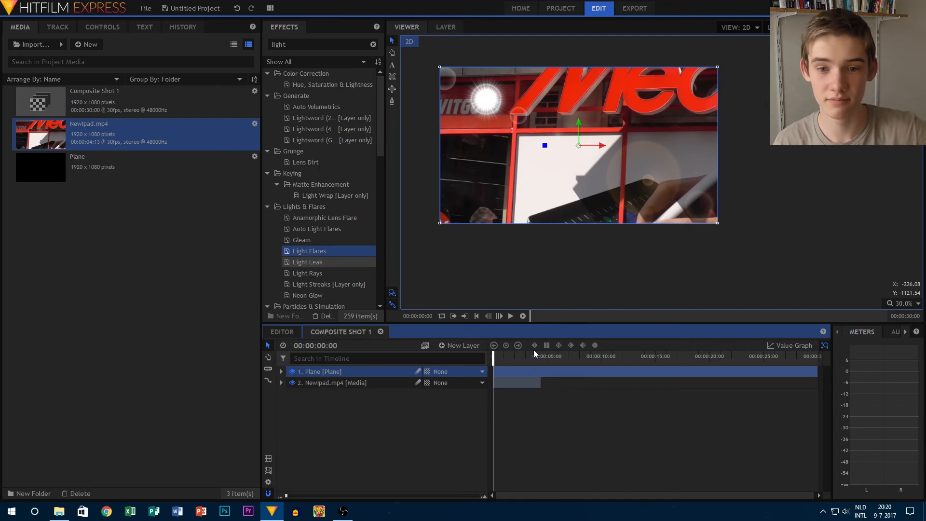
mouse_move(502, 99)
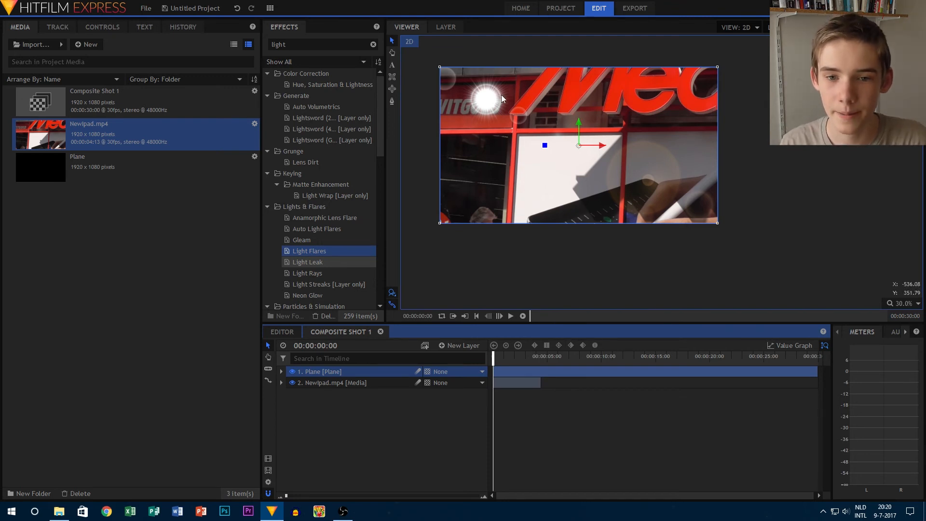
mouse_move(401, 259)
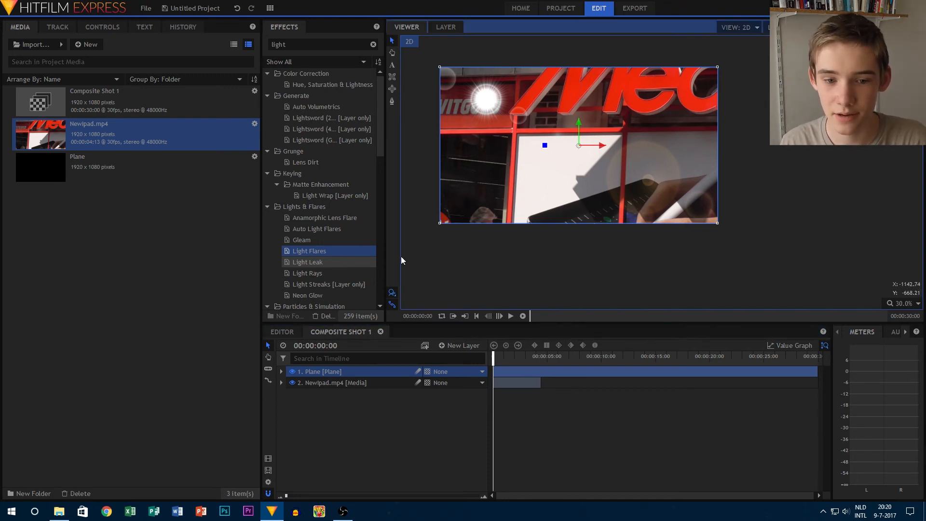
left_click(320, 370)
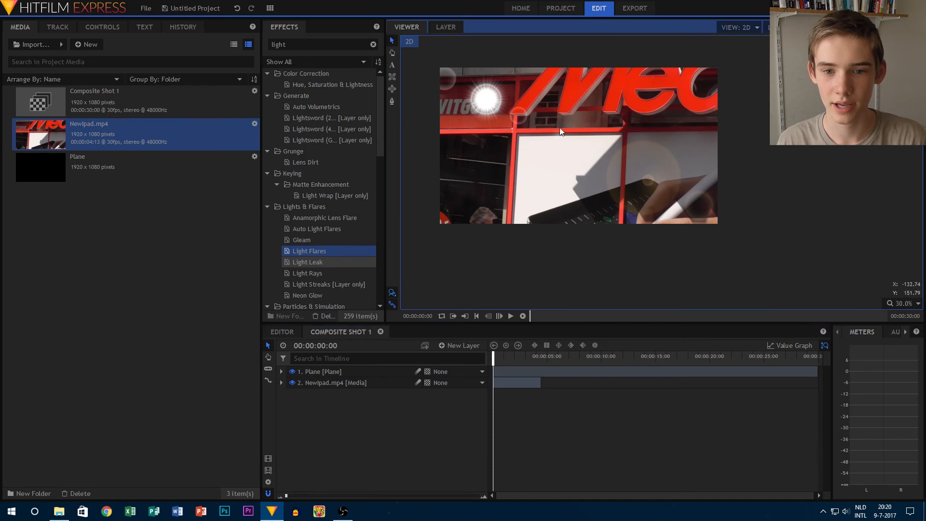
left_click(319, 370)
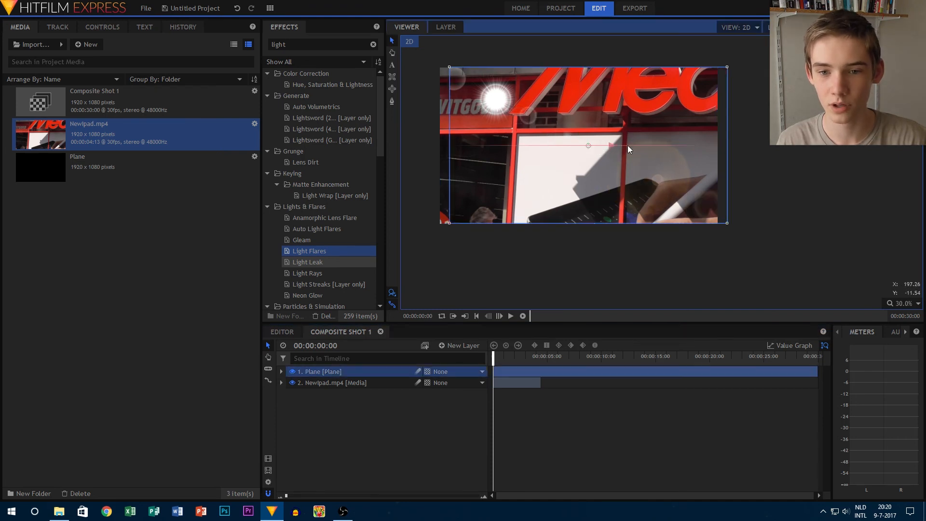